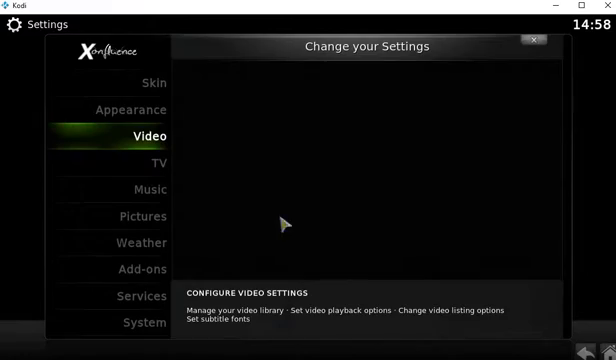
# Reach the File lists options under the Appearance settings
pyautogui.click(122, 110)
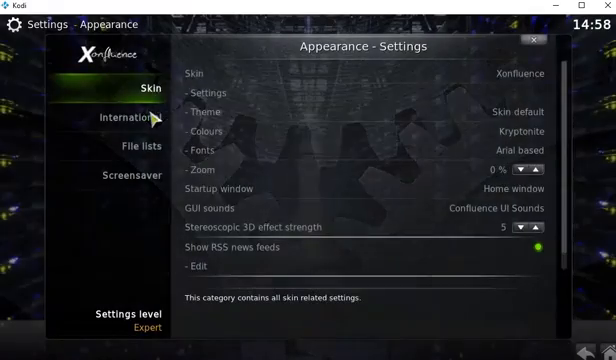
pyautogui.click(130, 148)
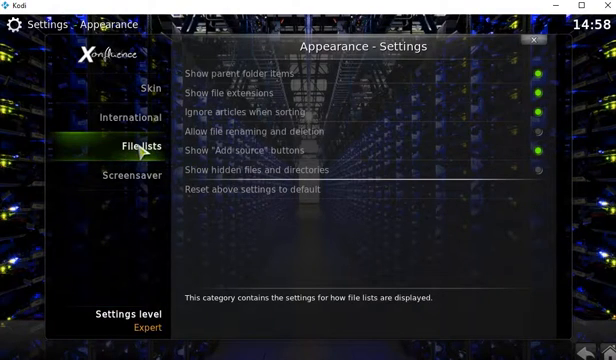
pyautogui.moveTo(320, 168)
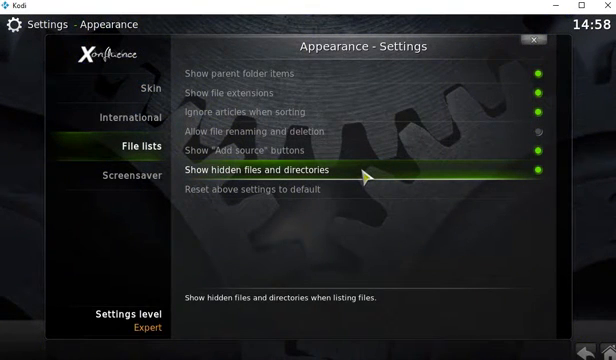
pyautogui.moveTo(390, 192)
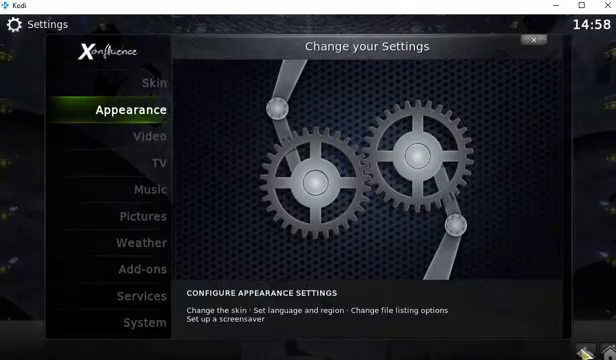
# Enter the Videos settings to review the library options
pyautogui.click(136, 136)
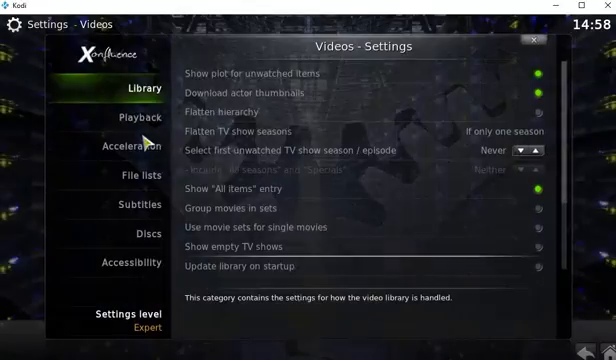
pyautogui.moveTo(316, 196)
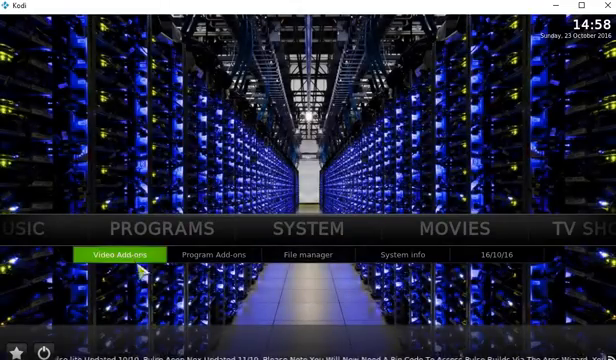
# Reach the Specto add-on's Most Popular TV shows list via Video Add-ons
pyautogui.click(120, 256)
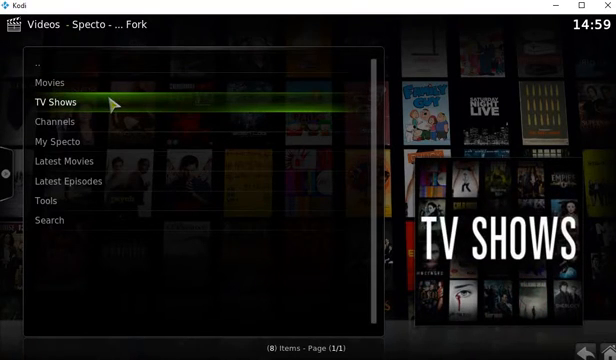
pyautogui.click(58, 100)
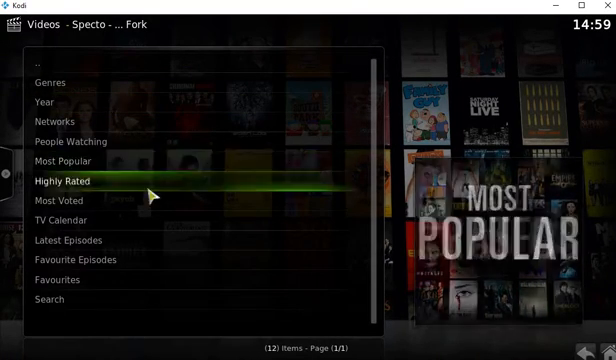
pyautogui.click(64, 160)
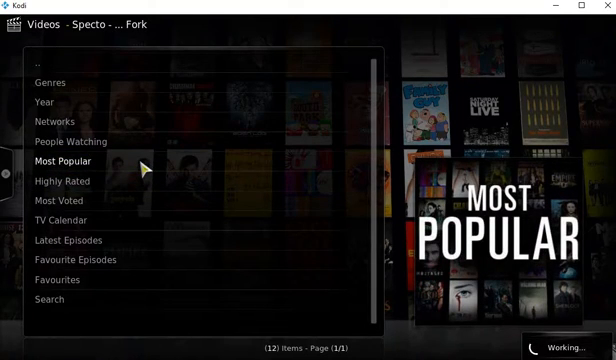
pyautogui.click(64, 160)
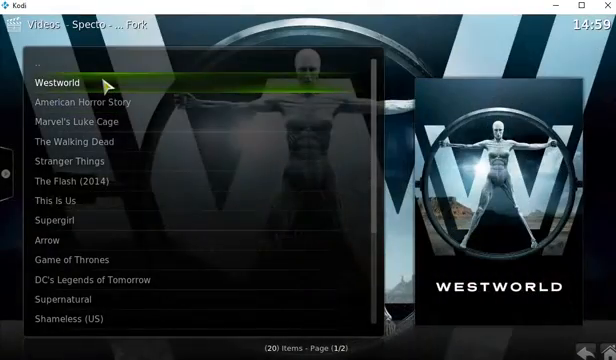
# Add Westworld, American Horror Story and Marvel's Luke Cage to the library
pyautogui.rightClick(60, 82)
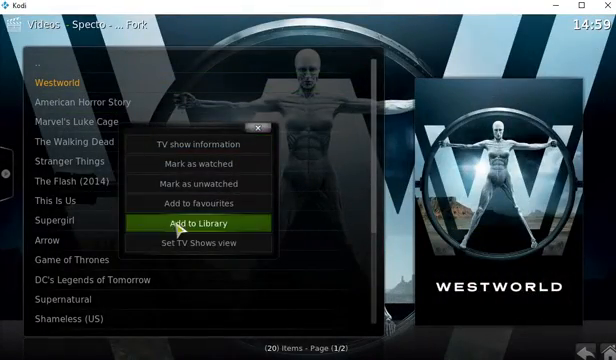
pyautogui.click(204, 224)
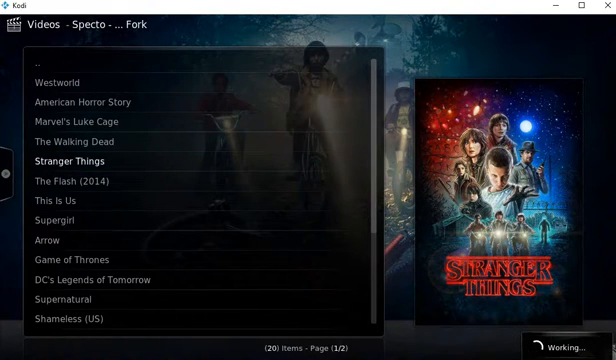
pyautogui.rightClick(84, 102)
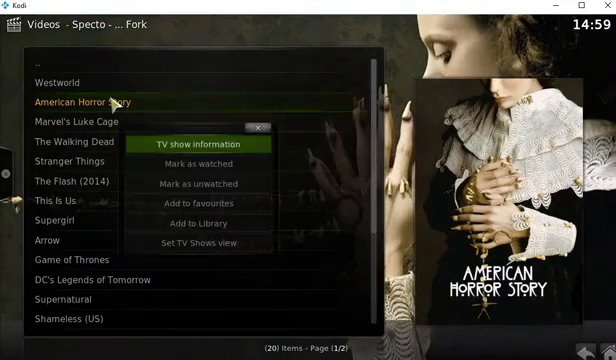
pyautogui.moveTo(204, 222)
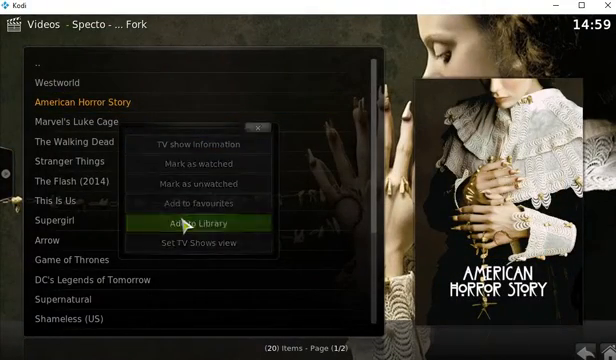
pyautogui.click(196, 222)
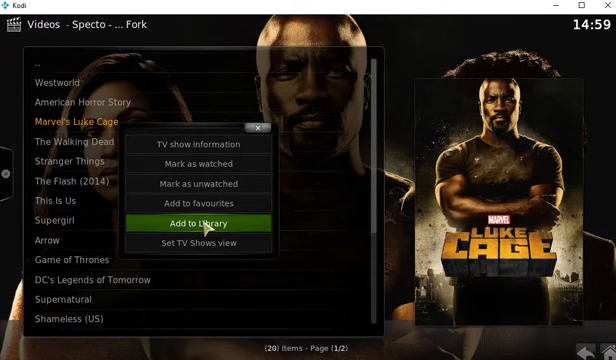
pyautogui.click(206, 220)
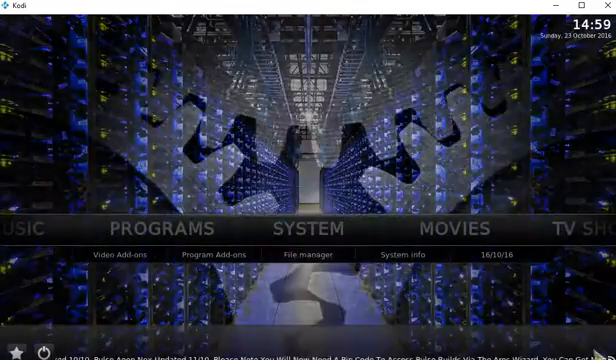
# Reach the Videos Files listing where 'Add videos...' is offered
pyautogui.click(122, 256)
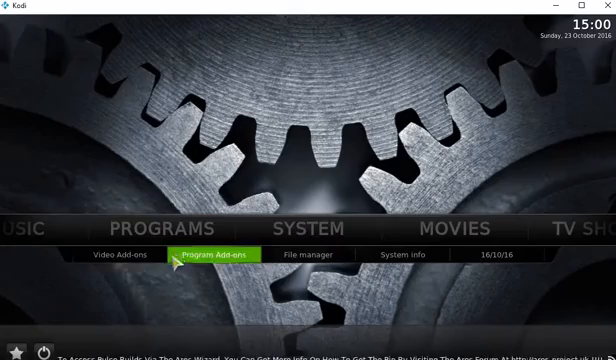
pyautogui.click(208, 252)
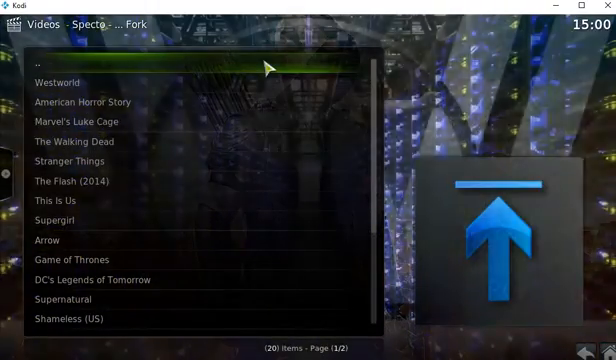
pyautogui.click(38, 60)
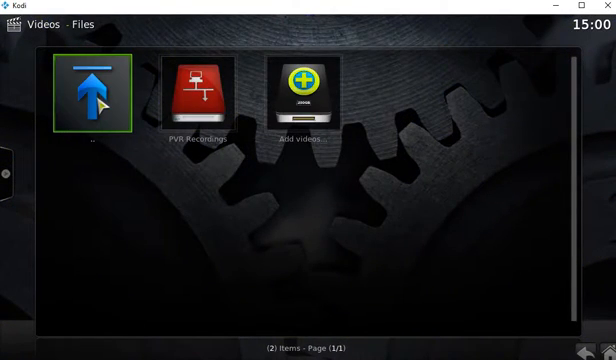
pyautogui.moveTo(334, 190)
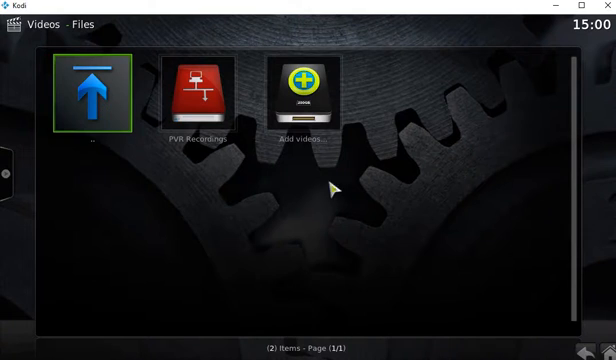
# Start a new video source and browse into userdata > addon_data
pyautogui.click(302, 90)
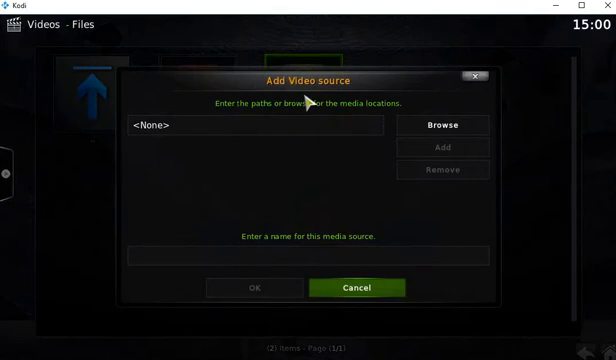
pyautogui.click(442, 124)
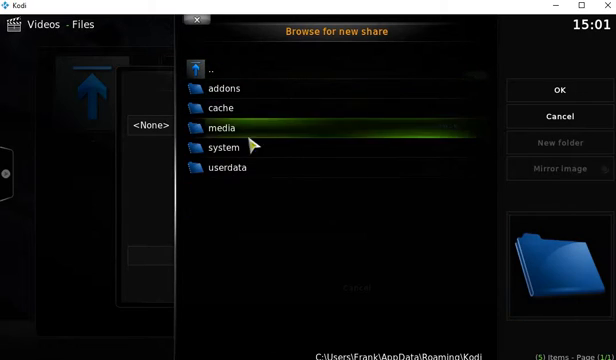
pyautogui.doubleClick(226, 168)
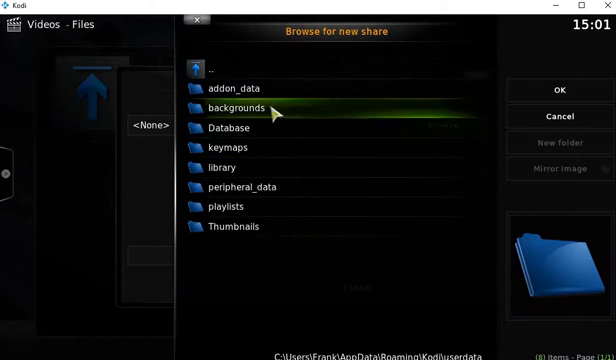
pyautogui.doubleClick(246, 88)
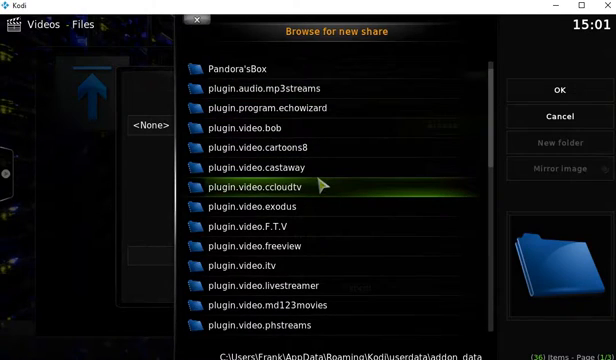
# Locate plugin.video.specto and enter its TVShows folder
pyautogui.scroll(-3)
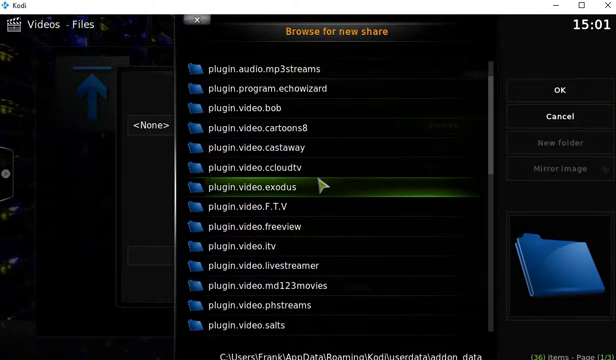
pyautogui.scroll(-3)
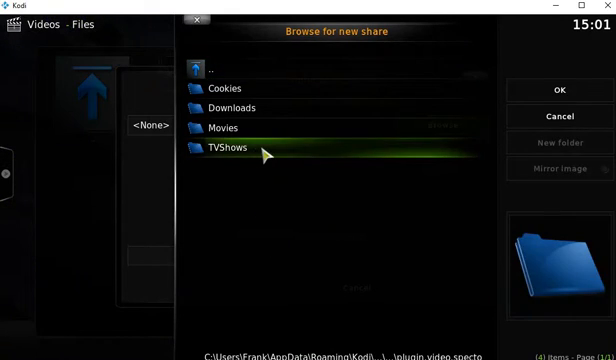
pyautogui.doubleClick(220, 148)
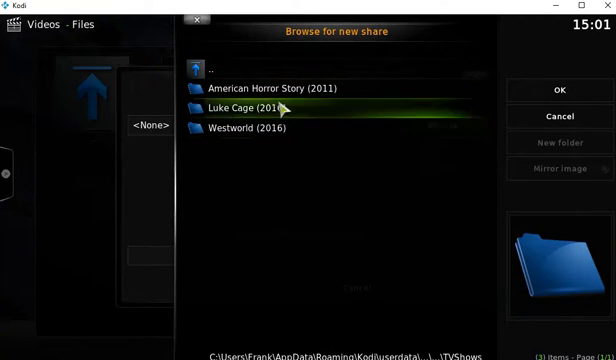
# Accept the TVShows folder as the source location and its media source name
pyautogui.click(562, 116)
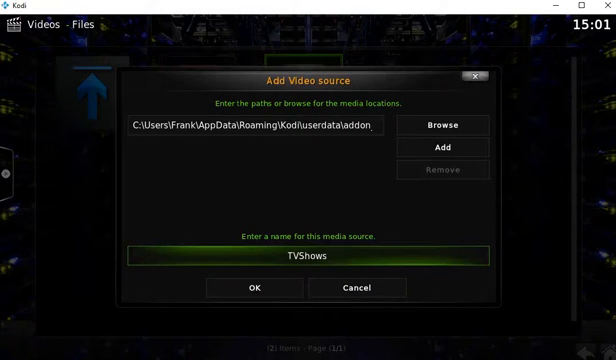
pyautogui.click(320, 256)
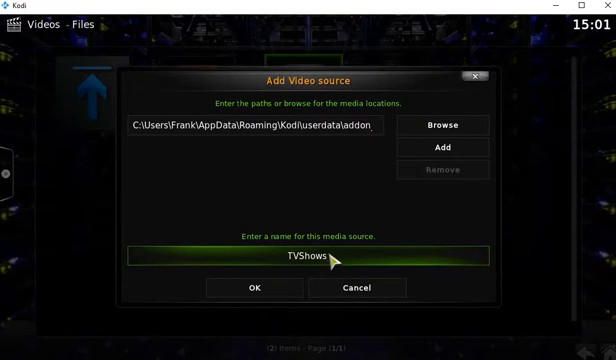
pyautogui.moveTo(334, 260)
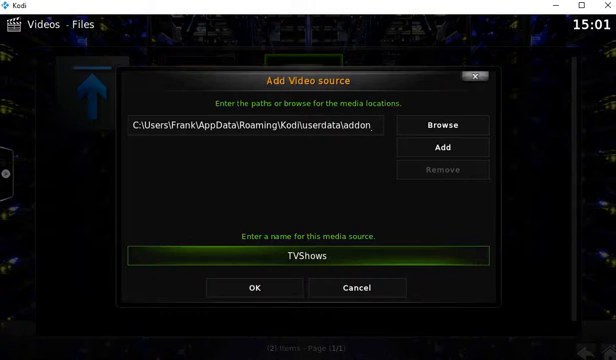
pyautogui.click(308, 256)
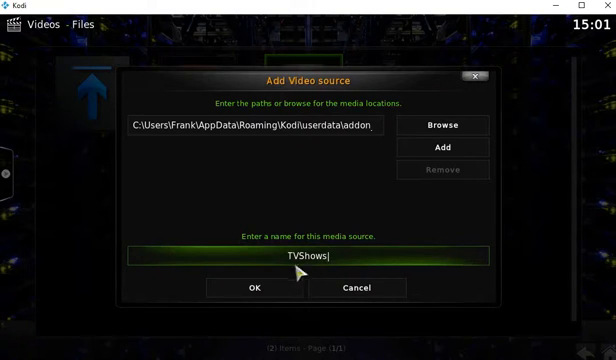
pyautogui.click(254, 288)
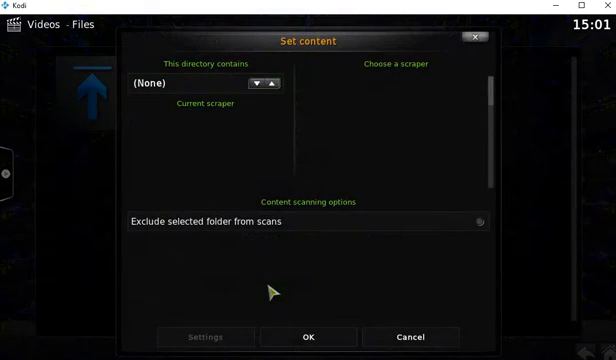
# Set the source content to TV shows with The TVDB and refresh info for all items
pyautogui.click(264, 84)
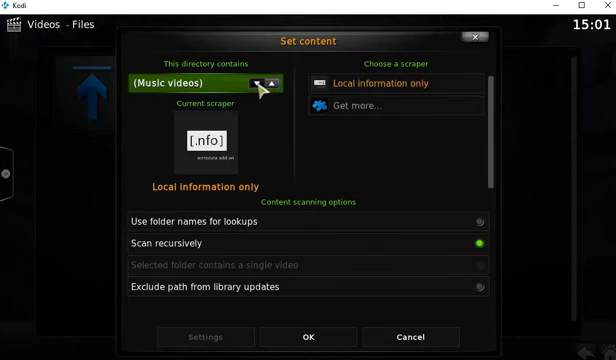
pyautogui.click(268, 84)
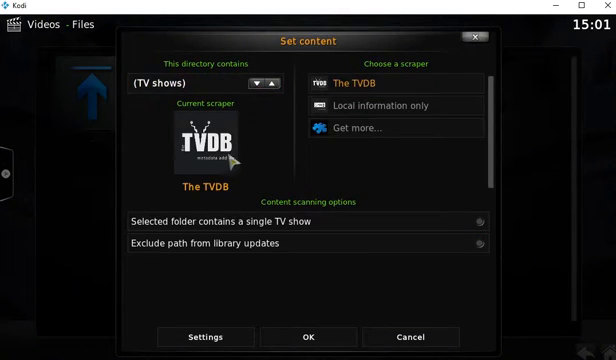
pyautogui.moveTo(308, 336)
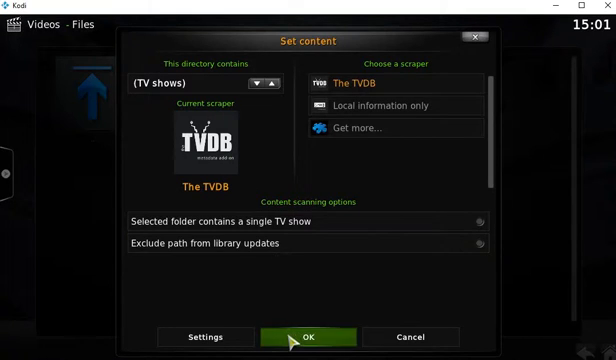
pyautogui.click(306, 336)
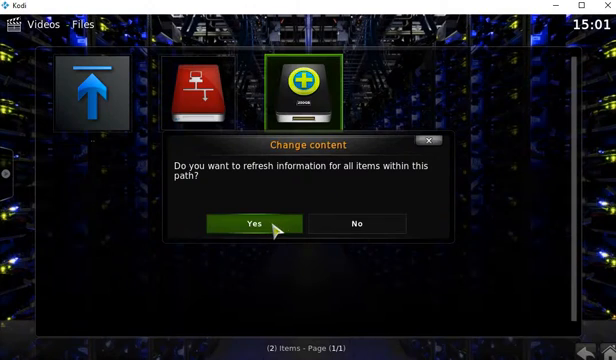
pyautogui.click(258, 224)
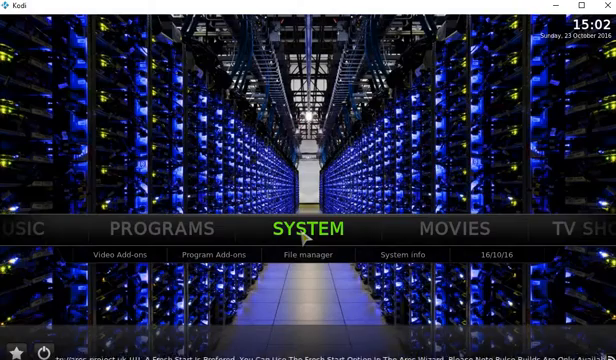
pyautogui.moveTo(482, 234)
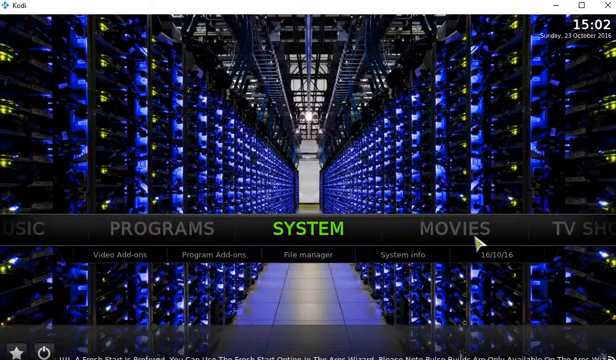
# Enter the skin settings' Home menu page and step through the menu item slots
pyautogui.click(448, 228)
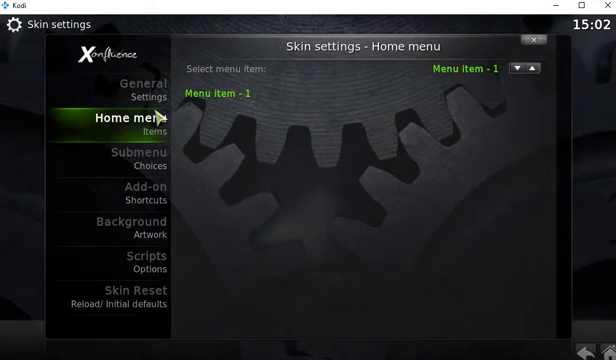
pyautogui.moveTo(216, 144)
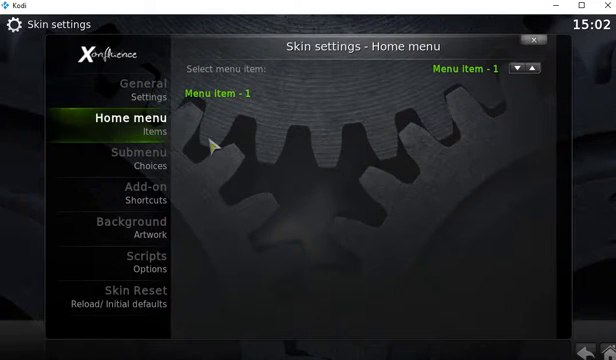
pyautogui.moveTo(448, 124)
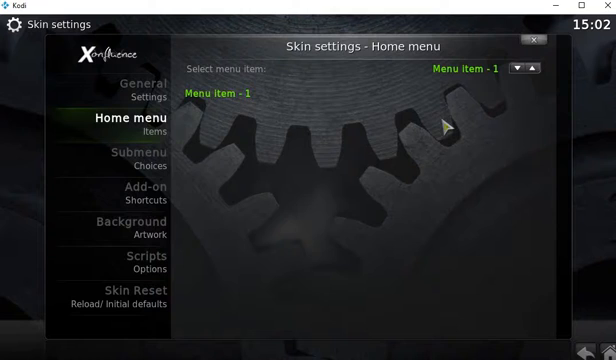
pyautogui.moveTo(464, 110)
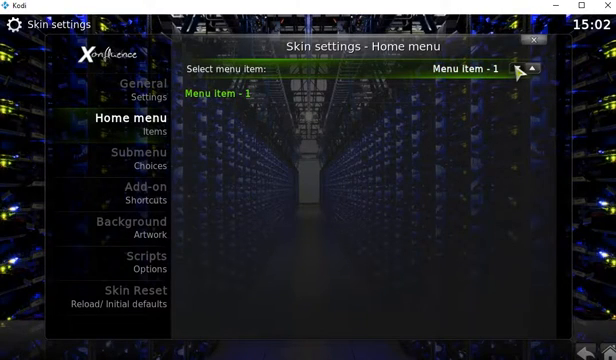
pyautogui.click(536, 72)
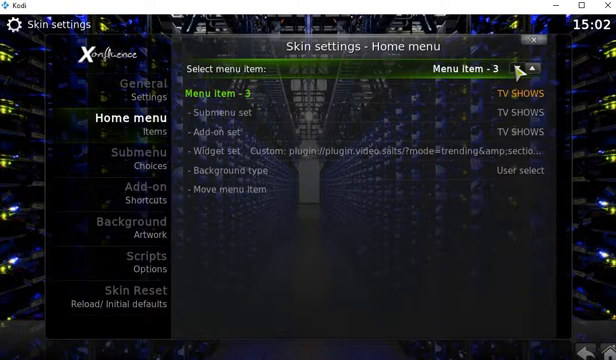
pyautogui.click(532, 70)
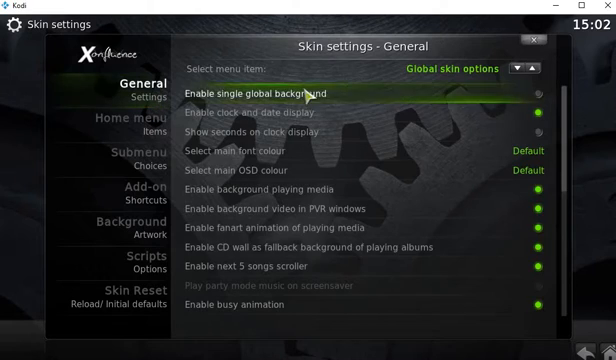
# Link home menu item 1 to the TV shows library node listed by Title
pyautogui.click(120, 128)
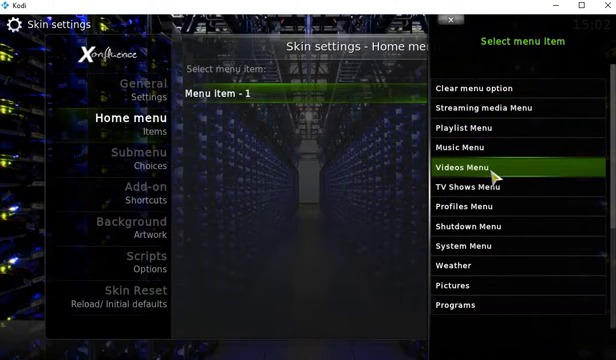
pyautogui.click(468, 168)
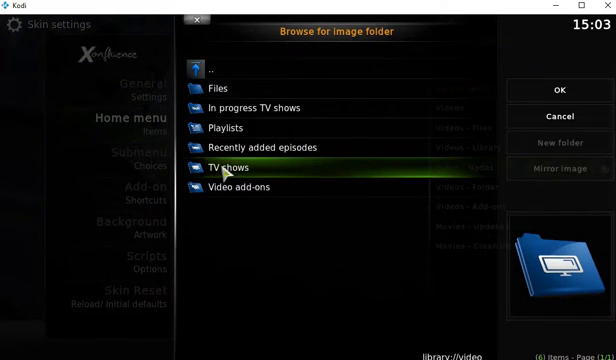
pyautogui.moveTo(284, 172)
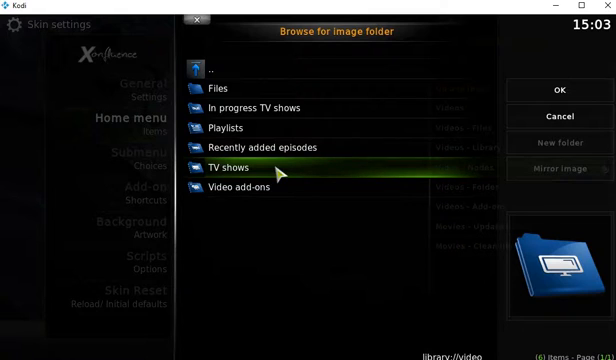
pyautogui.doubleClick(228, 168)
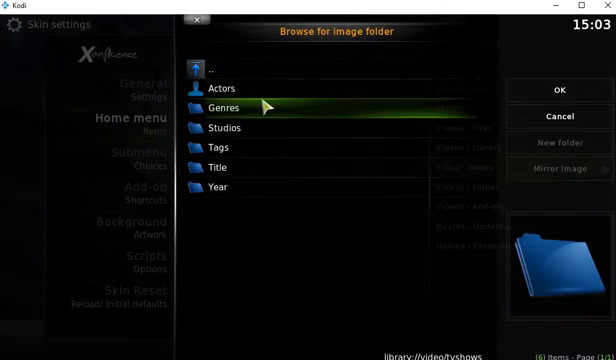
pyautogui.moveTo(270, 168)
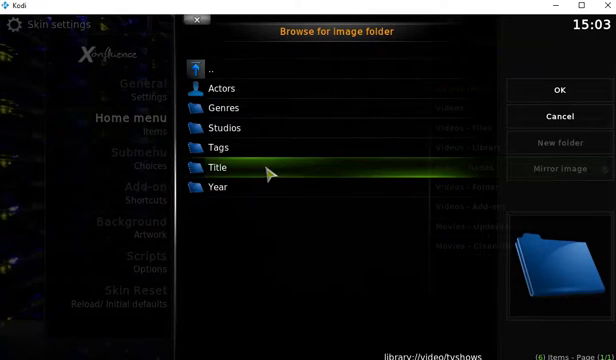
pyautogui.doubleClick(216, 168)
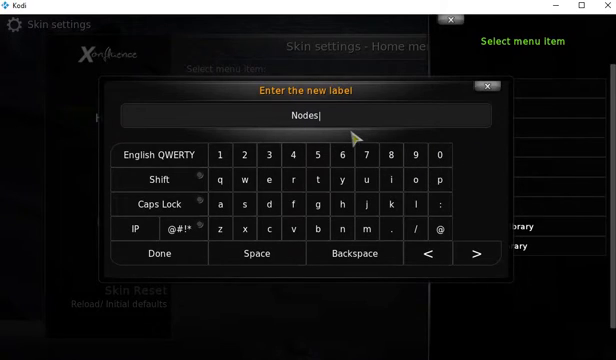
# Label the new home menu item TVLIBRARY and confirm it
pyautogui.click(350, 252)
pyautogui.write('T')
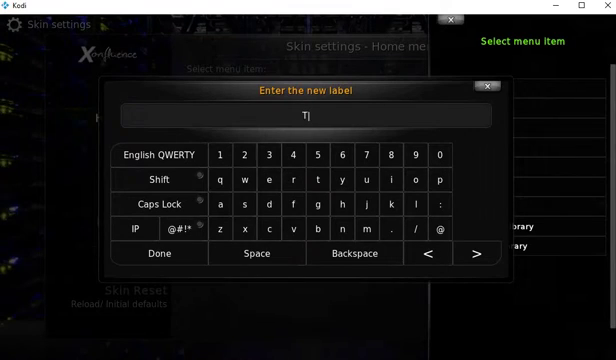
pyautogui.write('VLIBRARY')
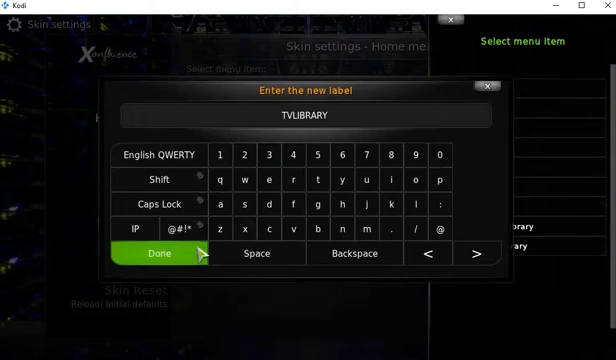
pyautogui.click(158, 252)
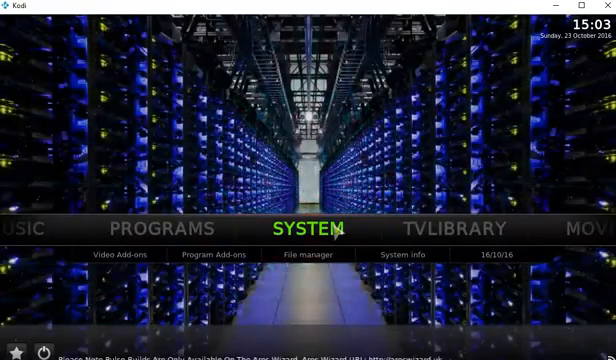
pyautogui.hscroll(3)
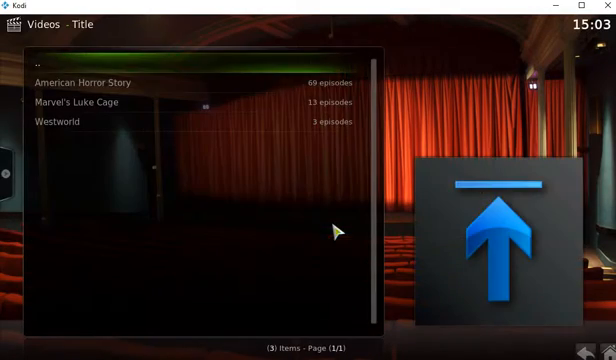
pyautogui.click(58, 122)
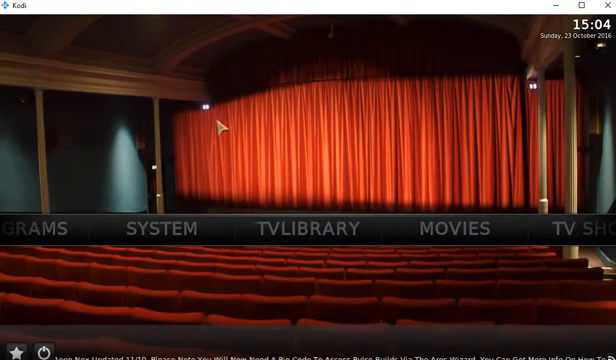
pyautogui.moveTo(308, 228)
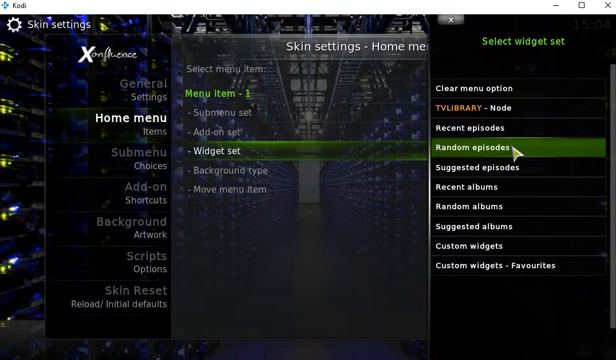
pyautogui.moveTo(484, 128)
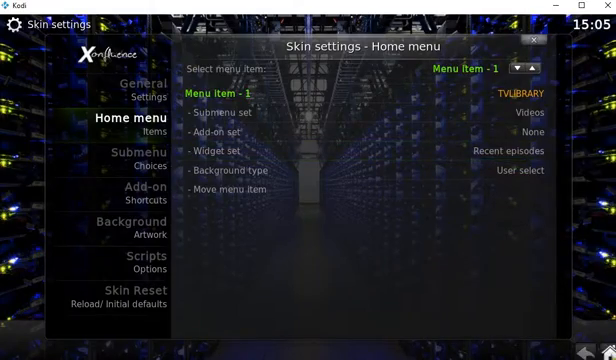
# Choose the Recent episodes widget set for the TVLIBRARY menu item
pyautogui.click(536, 38)
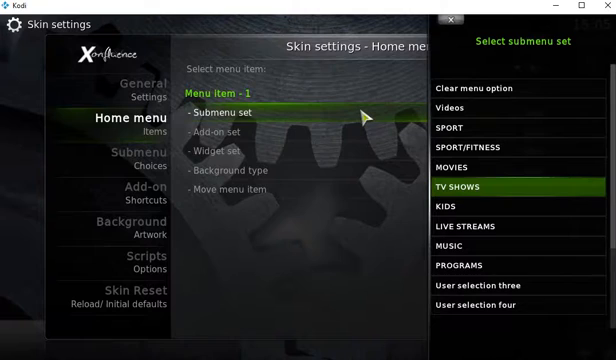
pyautogui.moveTo(488, 194)
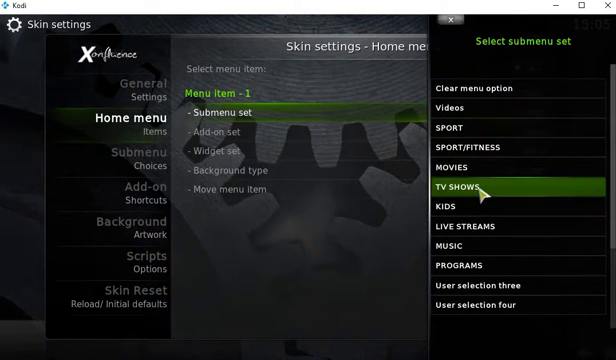
# Assign the TV SHOWS submenu set to the TVLIBRARY item and return home
pyautogui.click(468, 188)
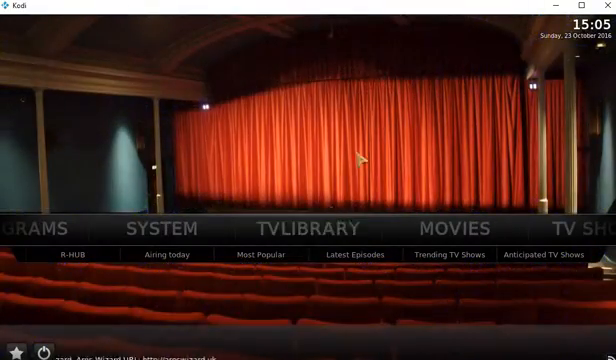
pyautogui.click(260, 256)
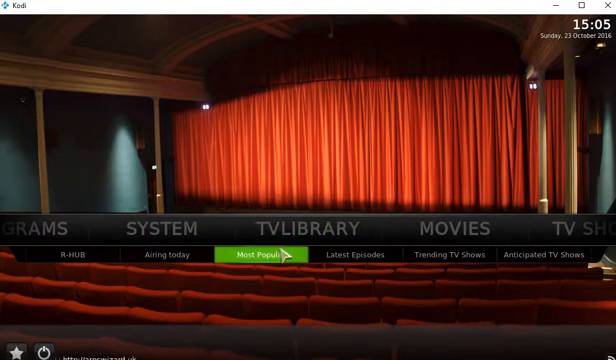
pyautogui.click(448, 254)
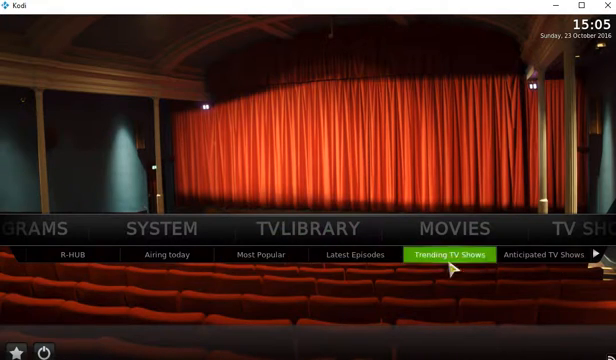